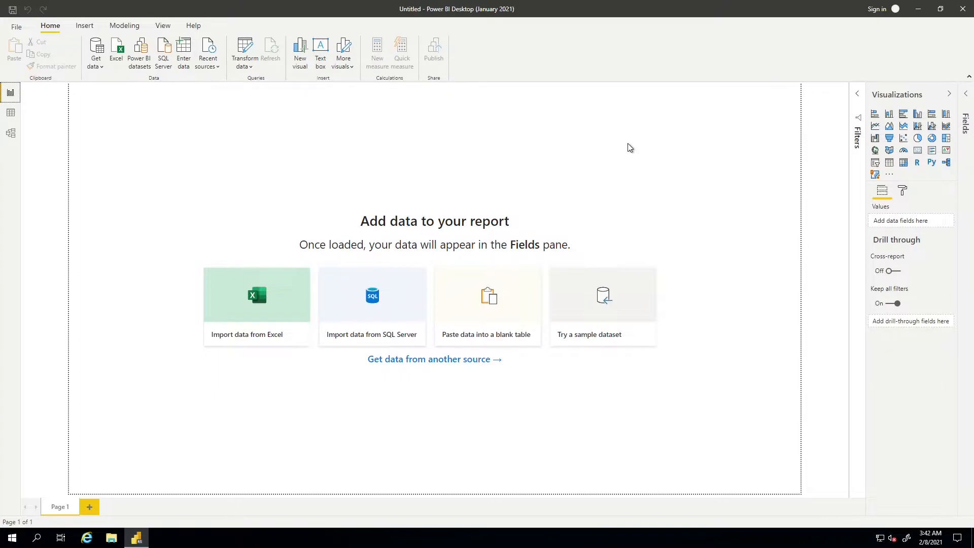
{"action": "mouse_move", "coordinate": [183, 56]}
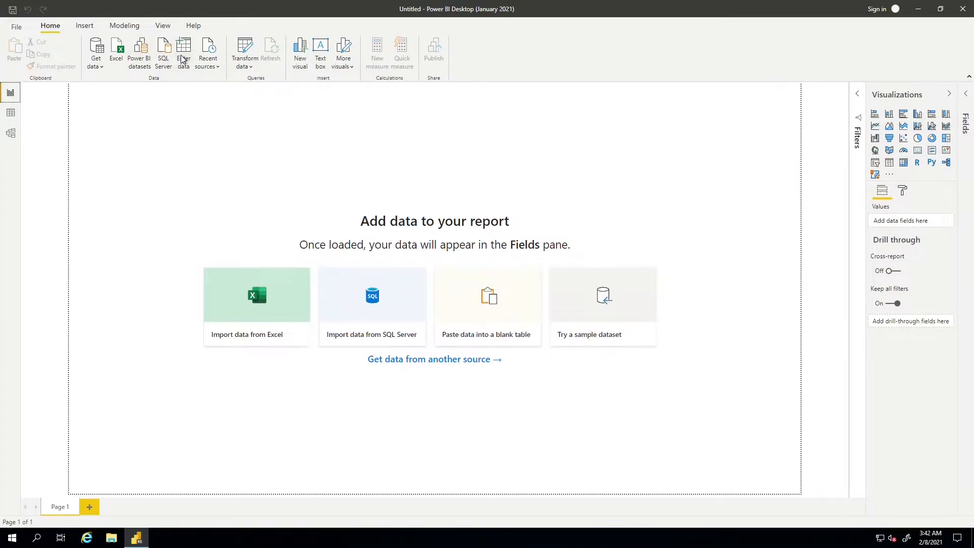
Start a manually entered table with columns named City and Value.
{"action": "left_click", "coordinate": [183, 50]}
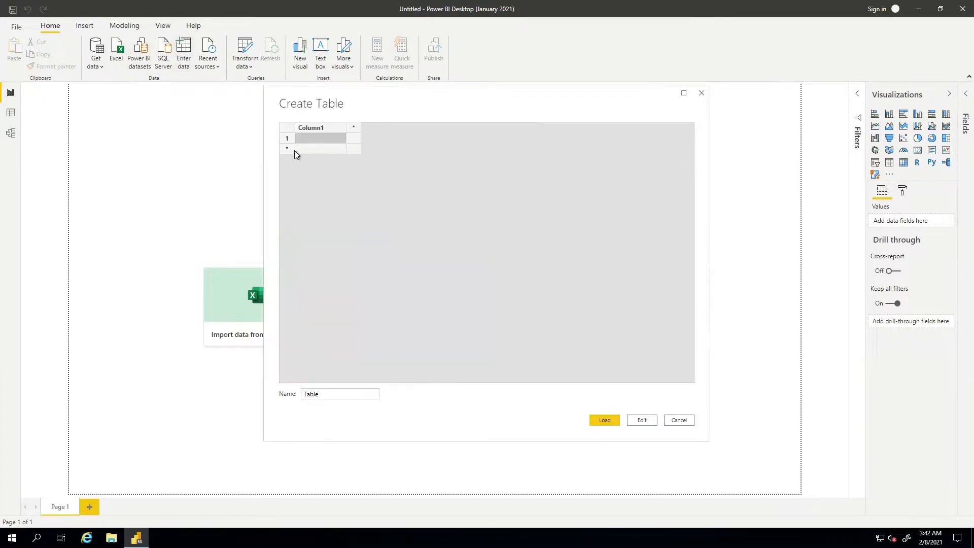
{"action": "double_click", "coordinate": [311, 128]}
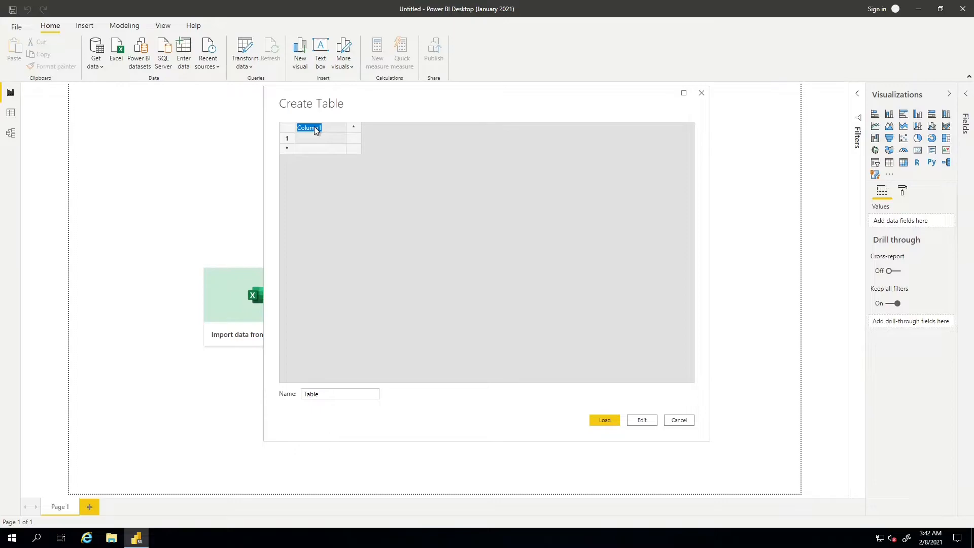
{"action": "type", "text": "City"}
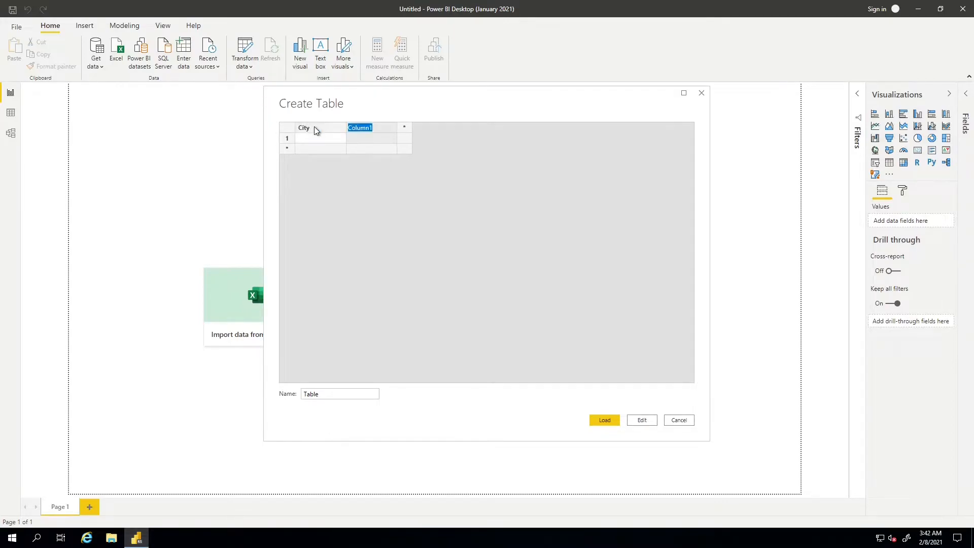
{"action": "type", "text": "Value"}
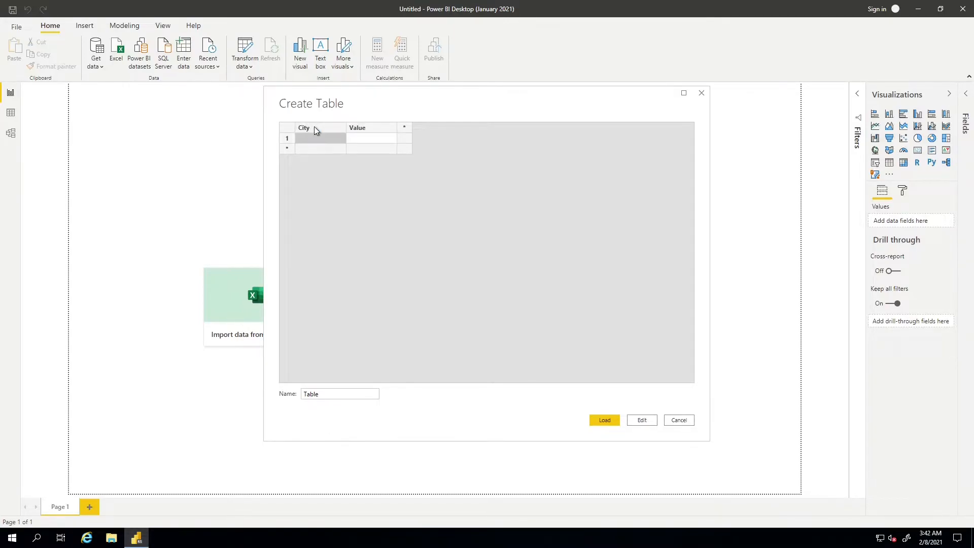
Enter rows San Francisco 50, Chicago 75, Washington DC 25 and load the table.
{"action": "type", "text": "San Francisco, ..."}
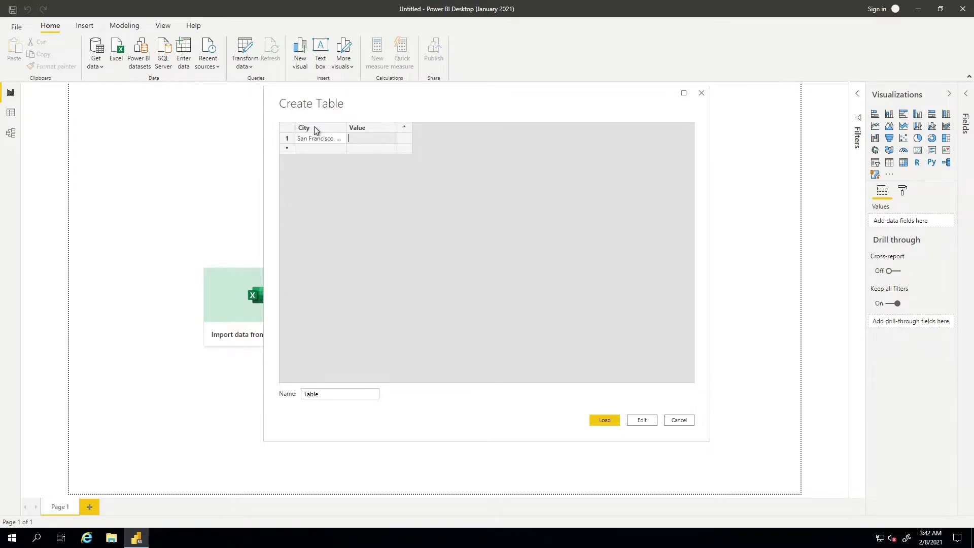
{"action": "type", "text": "50"}
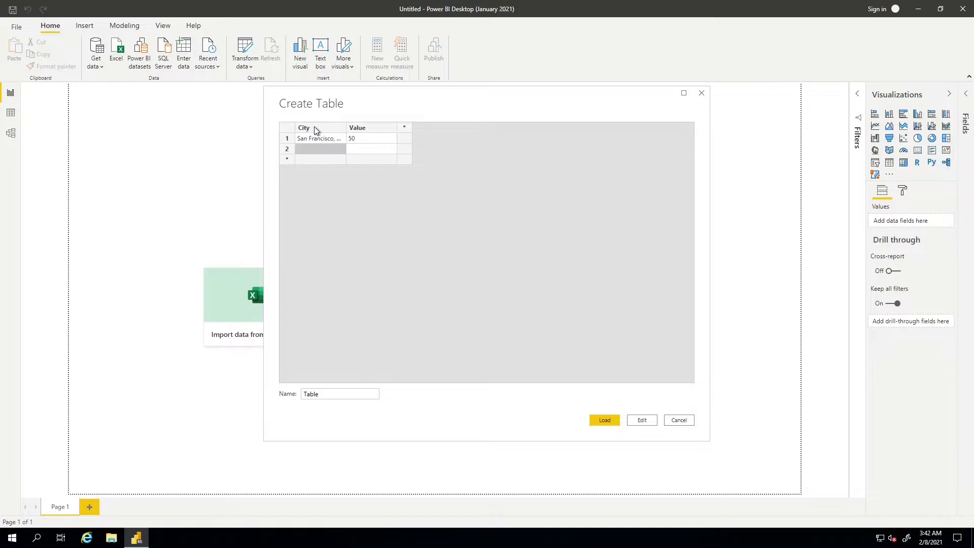
{"action": "type", "text": "Chicago, IL"}
{"action": "left_click", "coordinate": [371, 148]}
{"action": "type", "text": "7"}
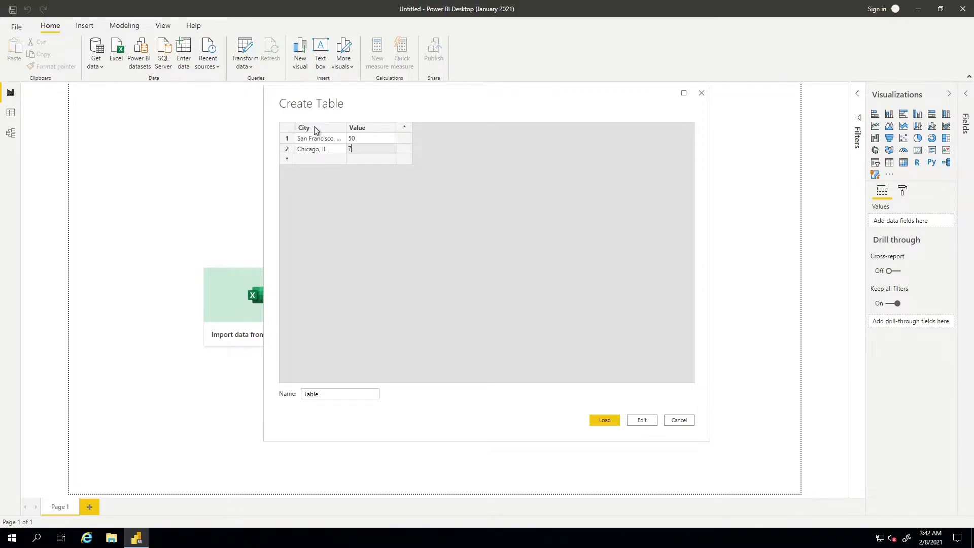
{"action": "type", "text": "Washington, DC"}
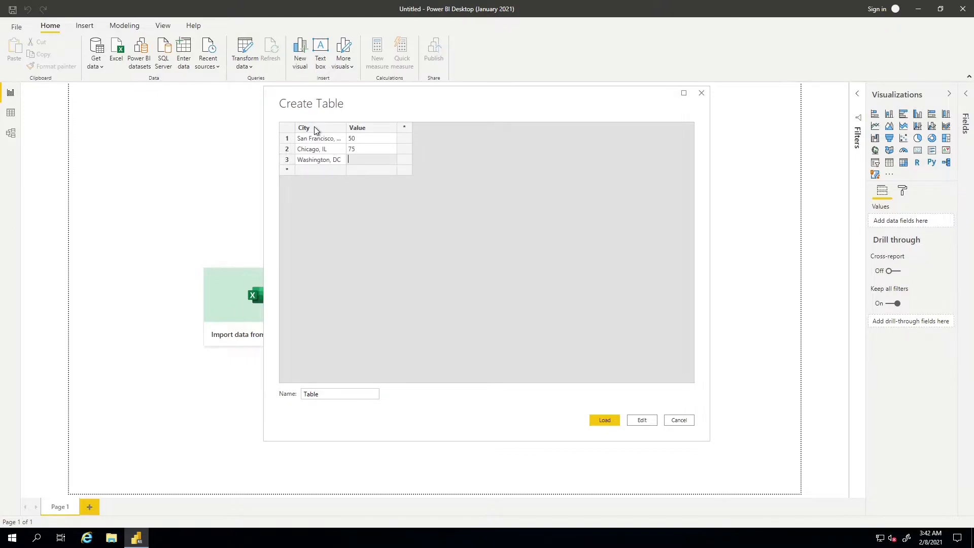
{"action": "type", "text": "25"}
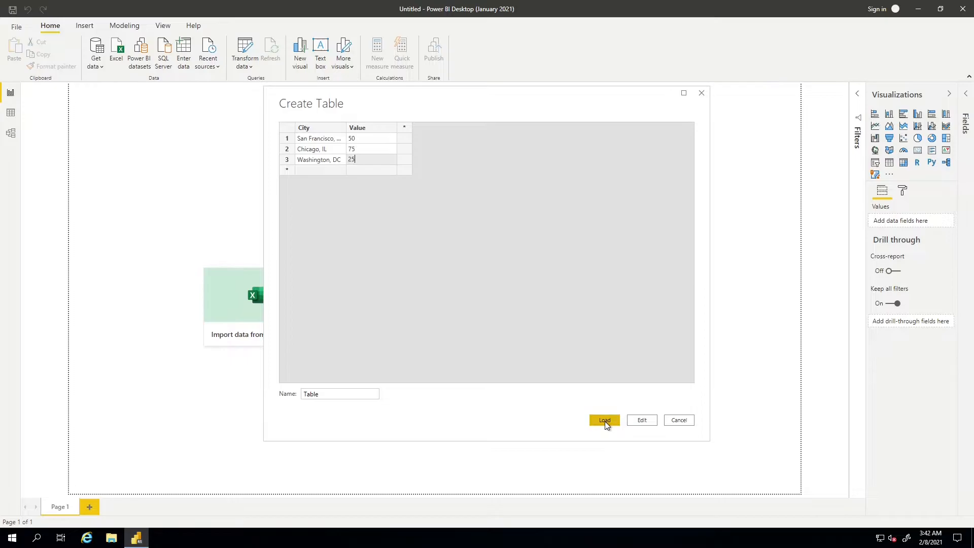
{"action": "left_click", "coordinate": [603, 420]}
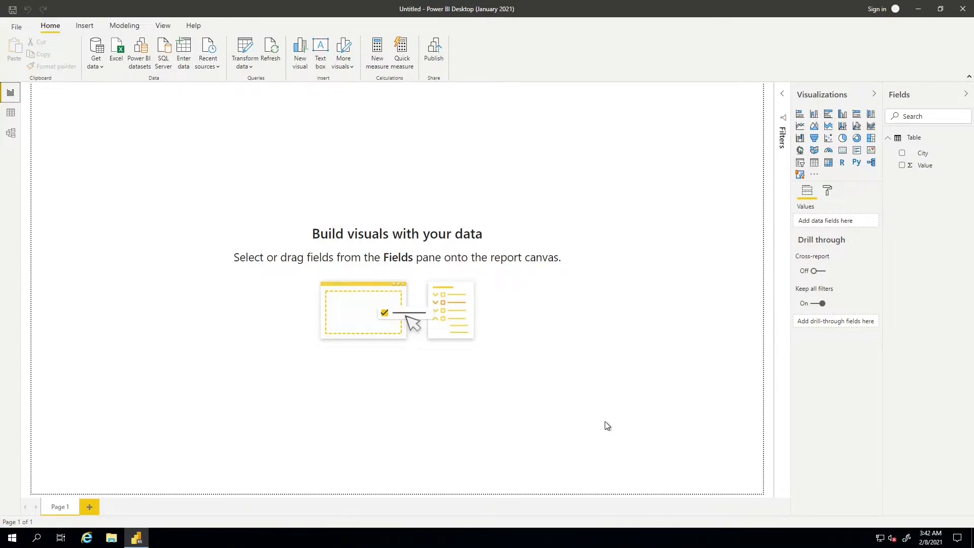
{"action": "mouse_move", "coordinate": [800, 174]}
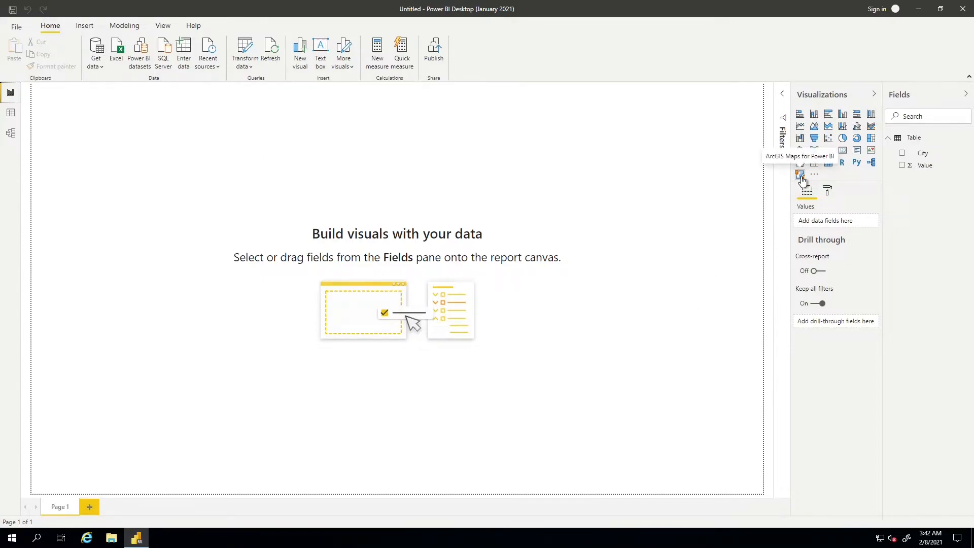
Add an empty ArcGIS Maps for Power BI visual to the canvas.
{"action": "left_click", "coordinate": [800, 174]}
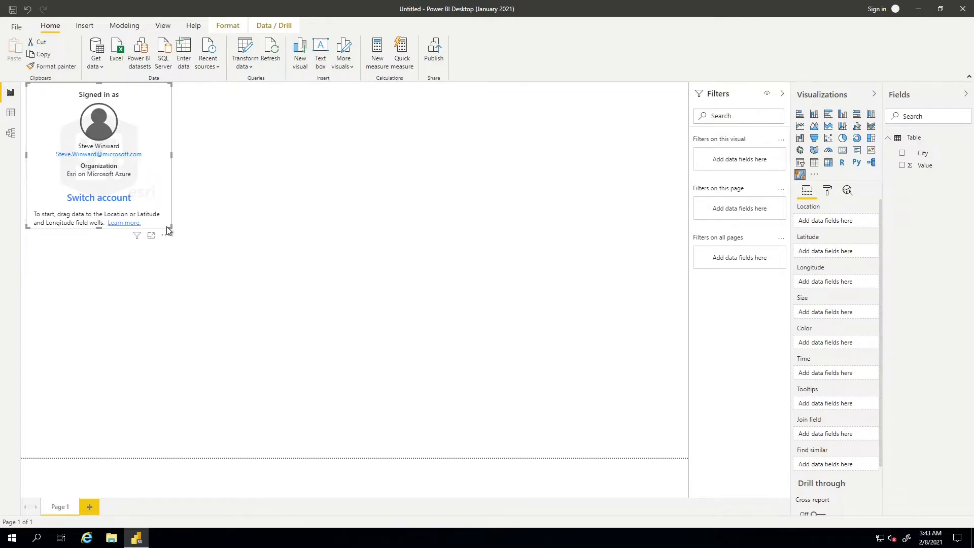
{"action": "left_click", "coordinate": [98, 197]}
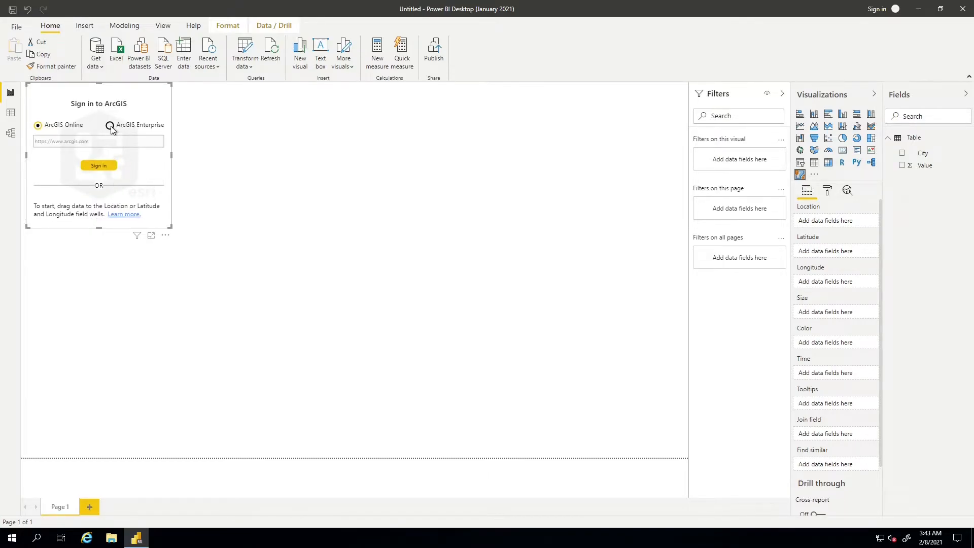
{"action": "left_click", "coordinate": [110, 125]}
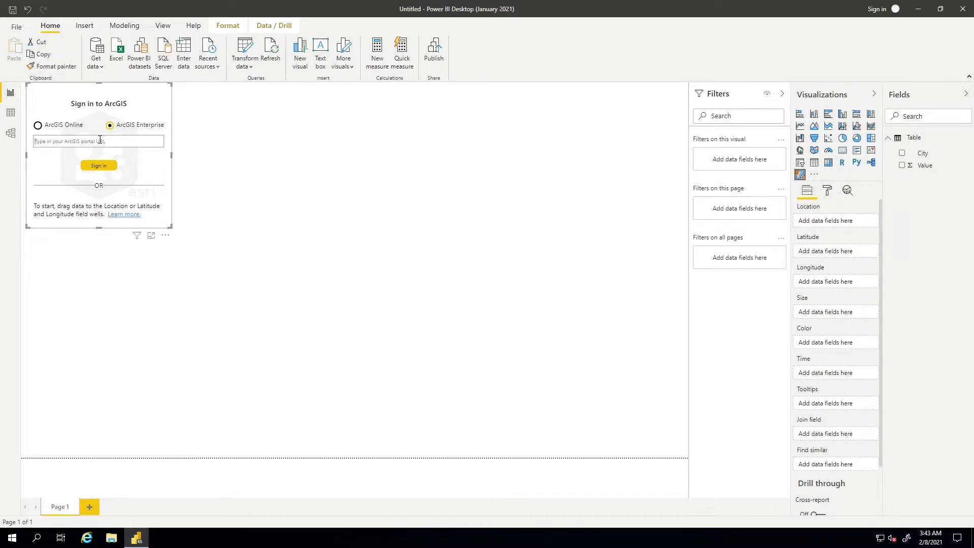
{"action": "left_click", "coordinate": [98, 166]}
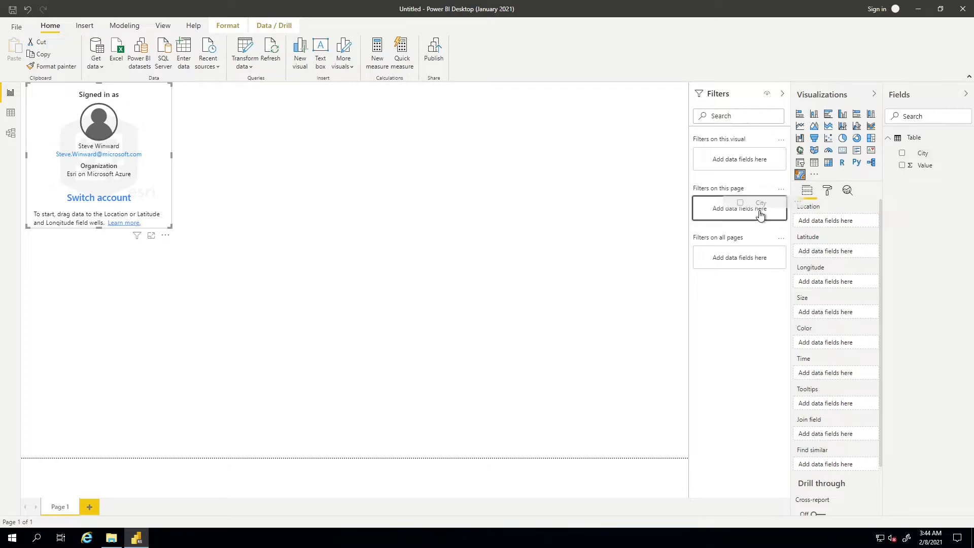
Plot City as the map location, enlarge the visual and size bubbles by Value.
{"action": "left_click", "coordinate": [903, 153]}
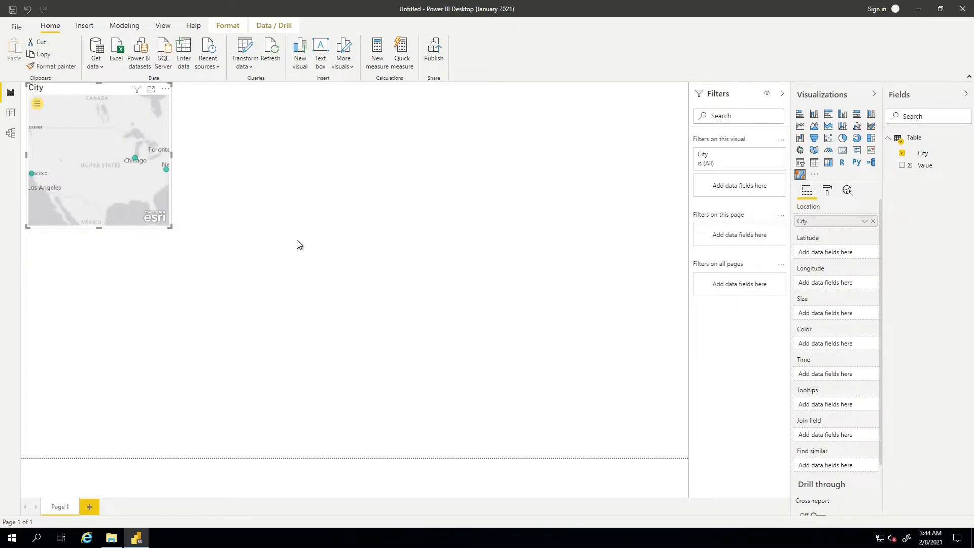
{"action": "left_click_drag", "start_coordinate": [171, 228], "coordinate": [377, 344]}
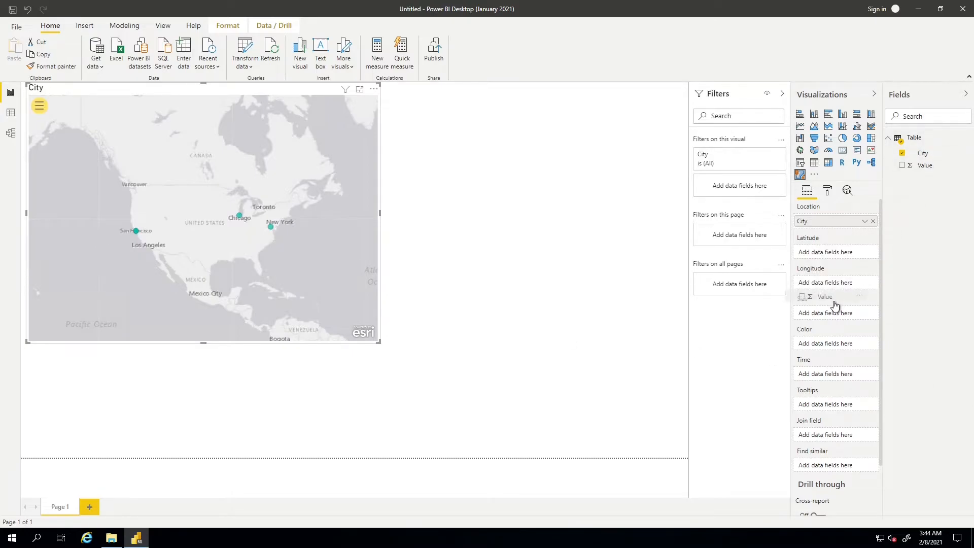
{"action": "left_click", "coordinate": [902, 165]}
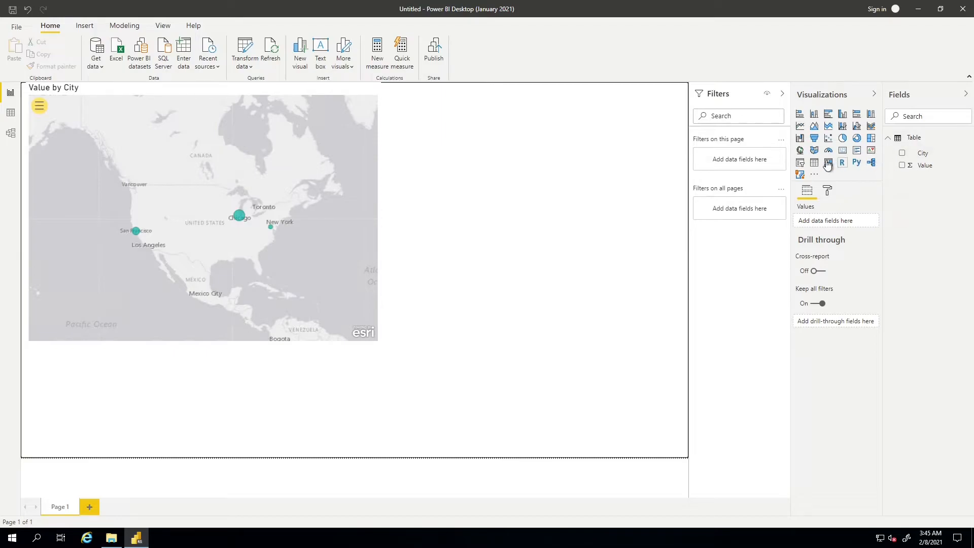
Add a table of City and Value totalling 150 and cross-filter the map to Chicago.
{"action": "left_click", "coordinate": [814, 163]}
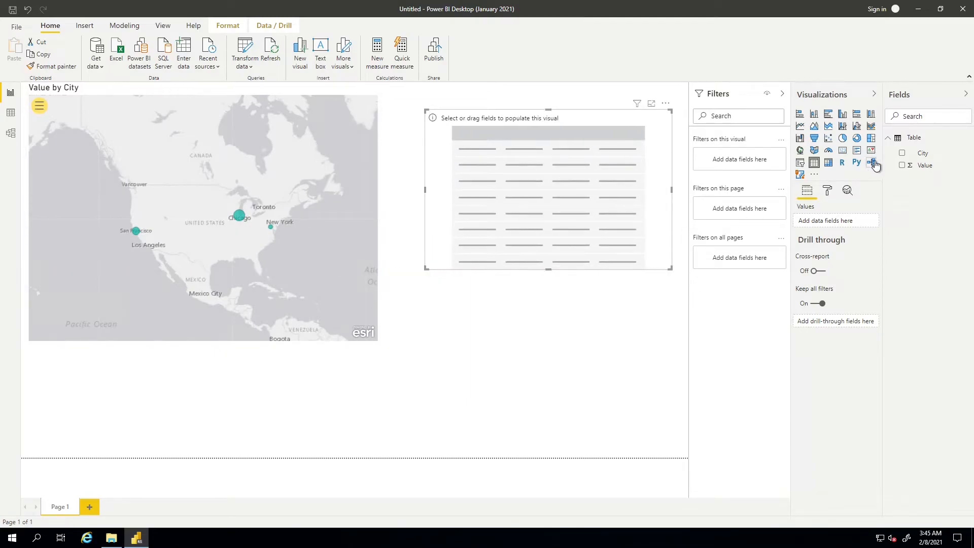
{"action": "left_click", "coordinate": [902, 165]}
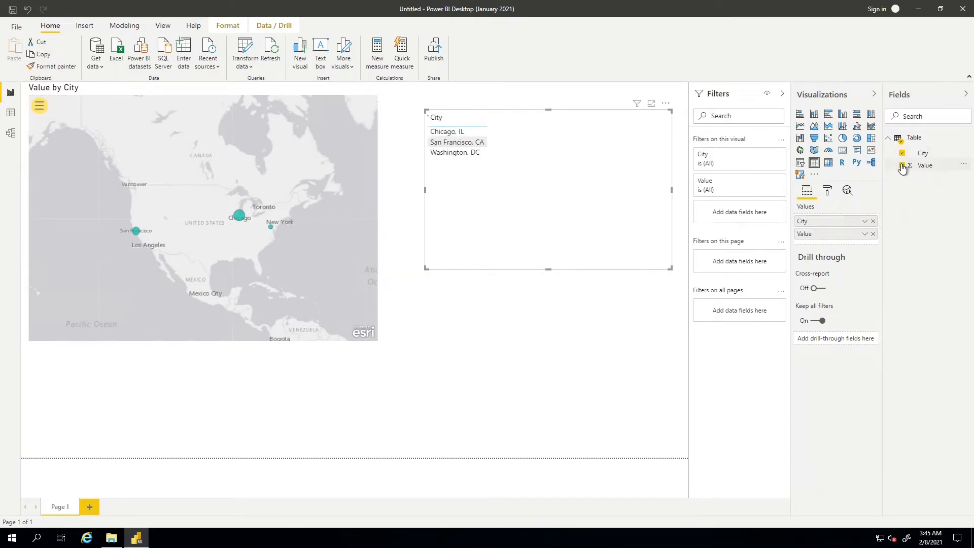
{"action": "left_click", "coordinate": [903, 165]}
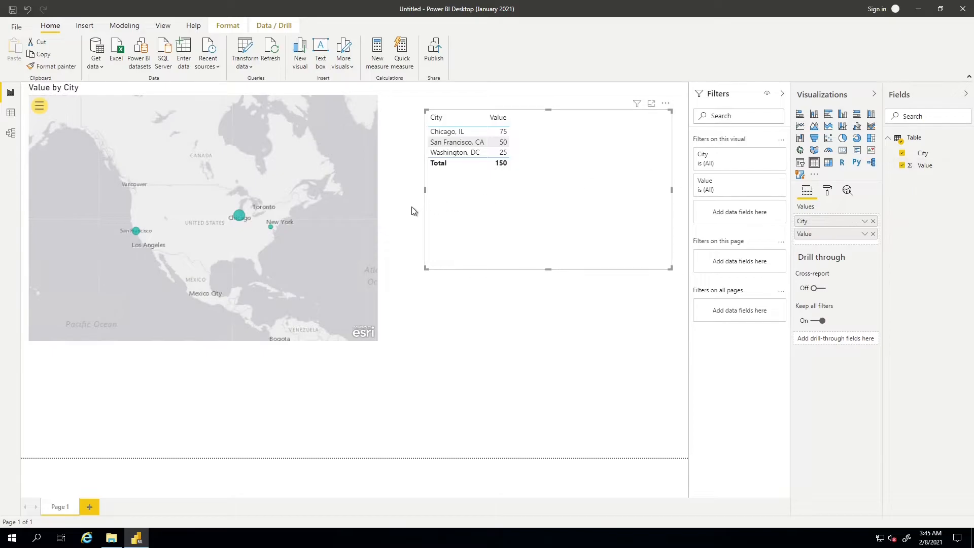
{"action": "left_click", "coordinate": [447, 130]}
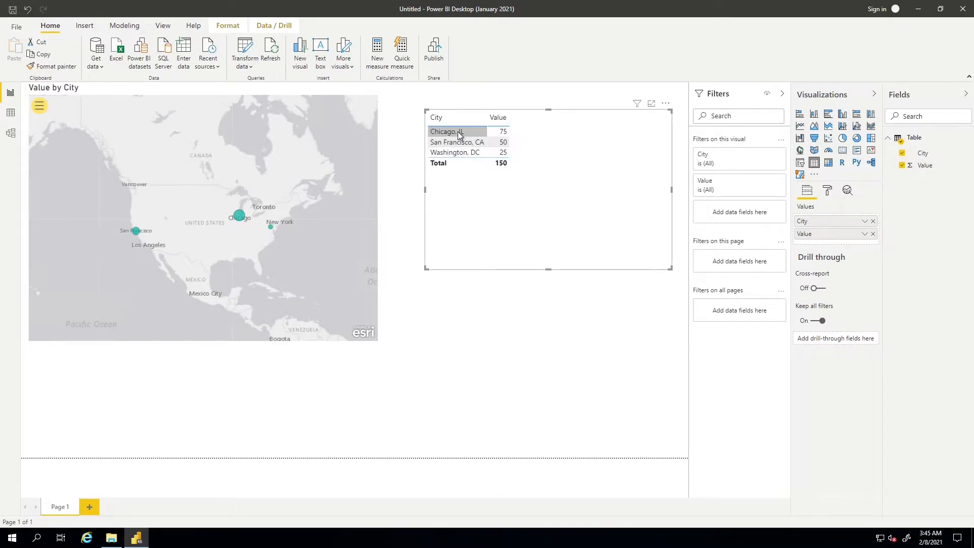
{"action": "left_click", "coordinate": [447, 131]}
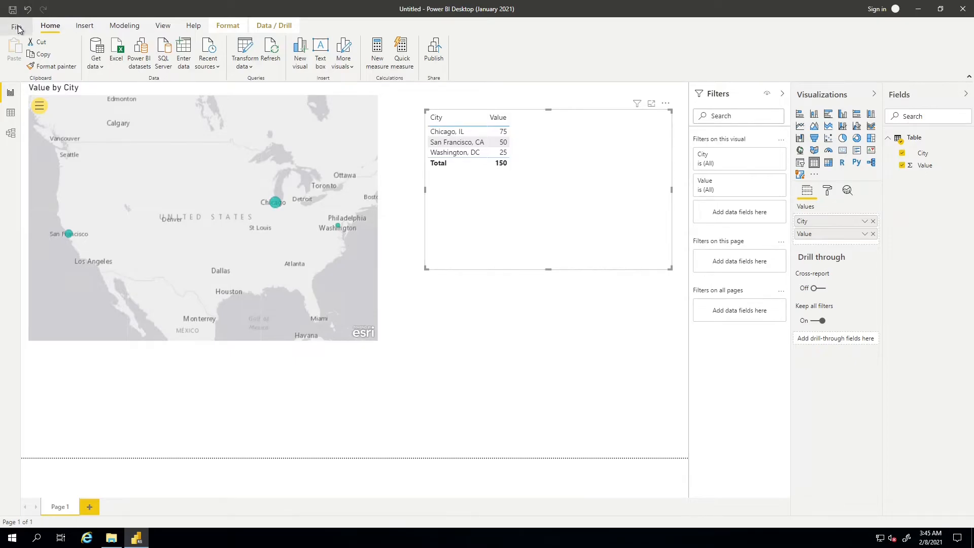
Save the report to Power BI Report Server as MyFirstEsriReport.
{"action": "left_click", "coordinate": [13, 25]}
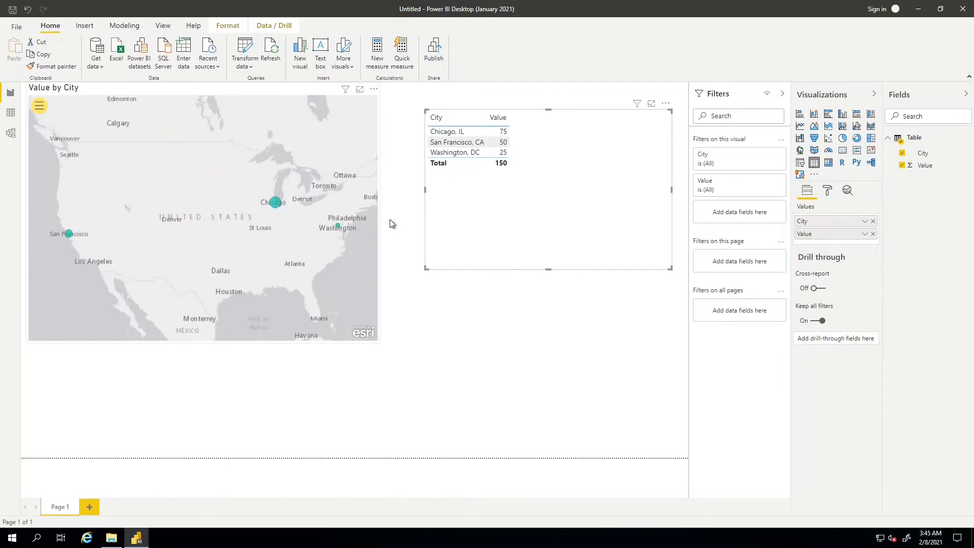
{"action": "left_click", "coordinate": [432, 49]}
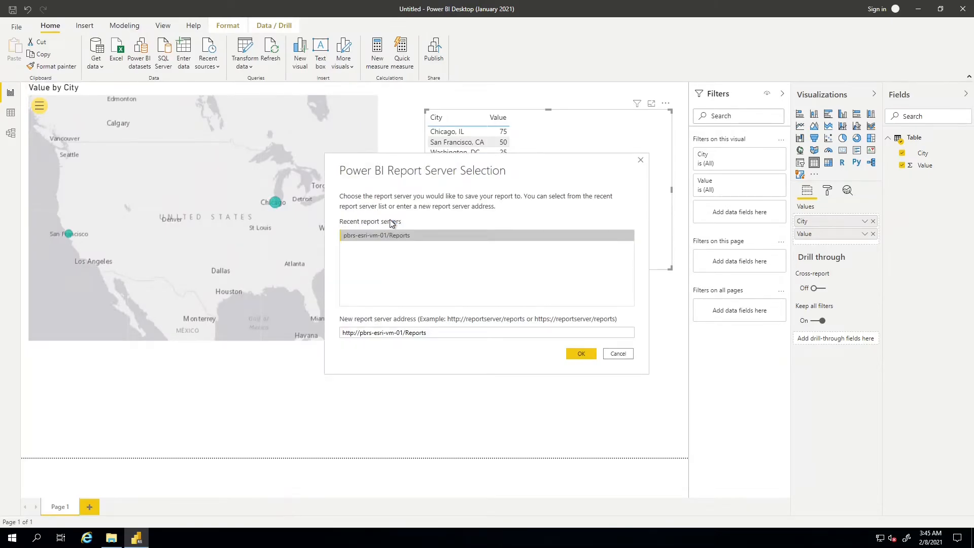
{"action": "mouse_move", "coordinate": [542, 321]}
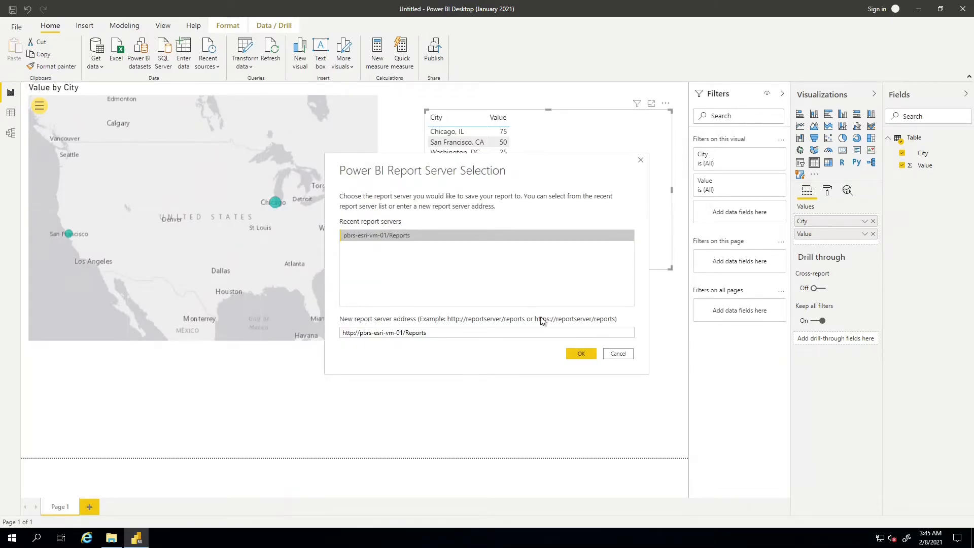
{"action": "left_click", "coordinate": [579, 353]}
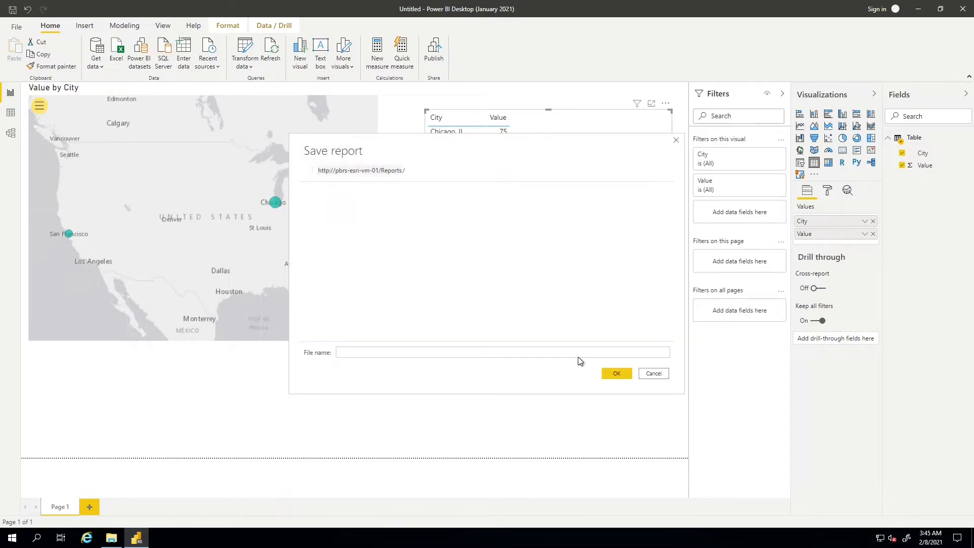
{"action": "left_click", "coordinate": [504, 352]}
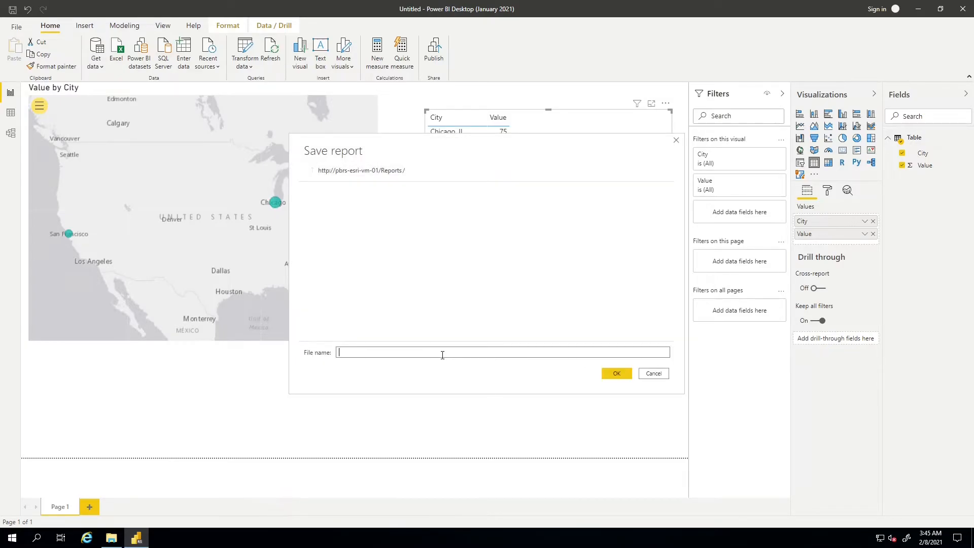
{"action": "type", "text": "MyFirstEsri"}
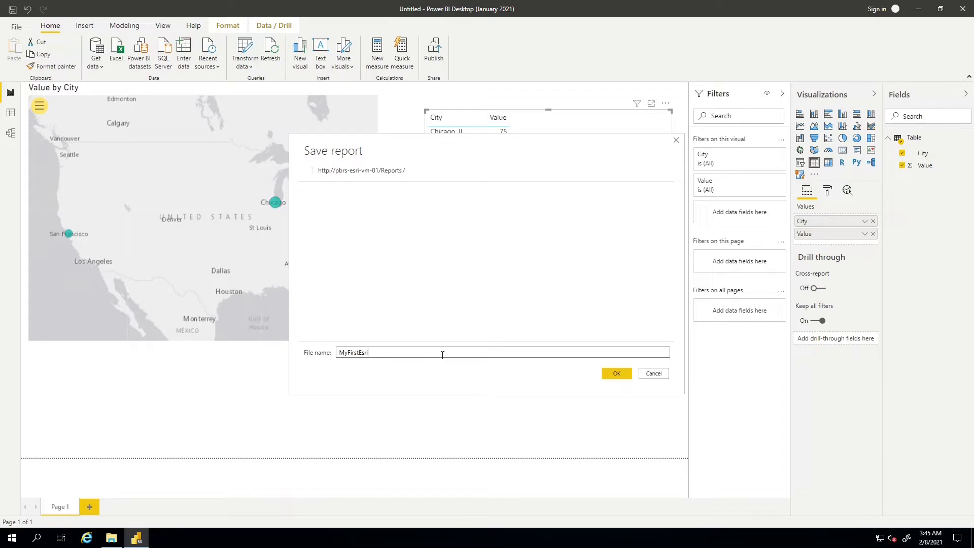
{"action": "type", "text": "Report"}
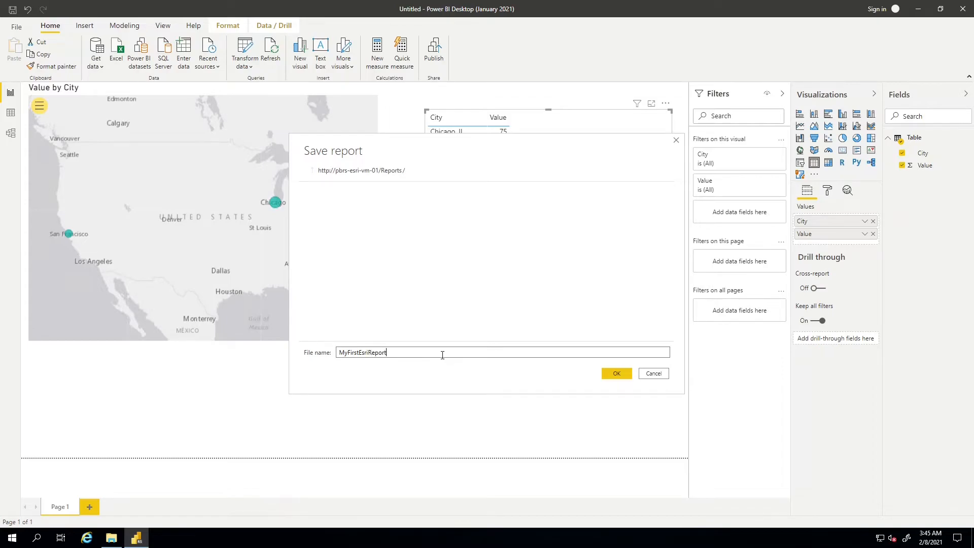
{"action": "left_click", "coordinate": [616, 373]}
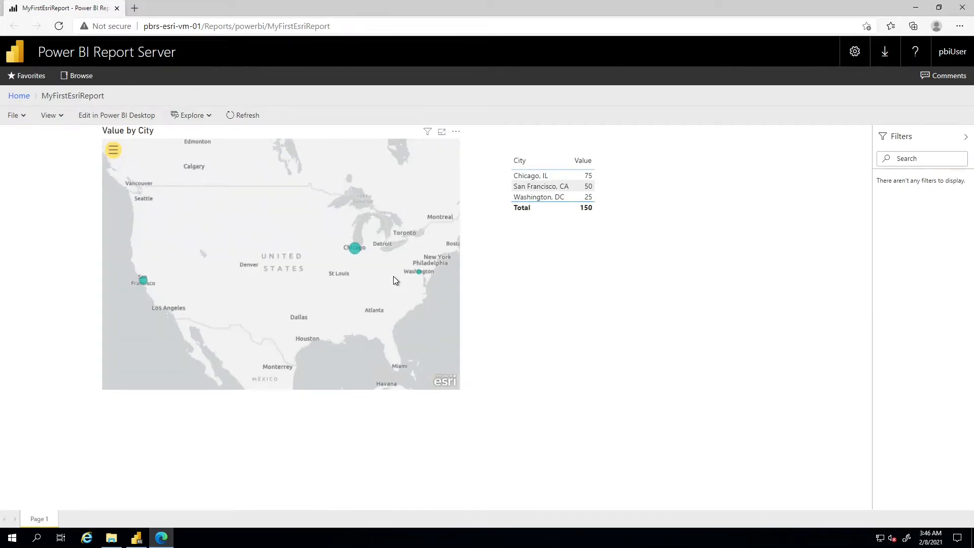
Select the city table in the browser report and filter the map to Chicago, IL.
{"action": "left_click", "coordinate": [551, 186]}
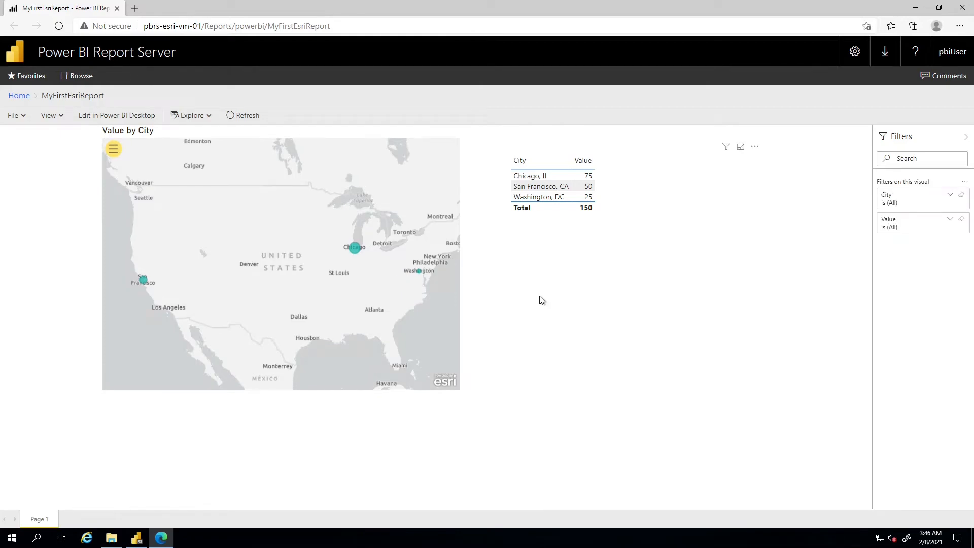
{"action": "left_click", "coordinate": [530, 175]}
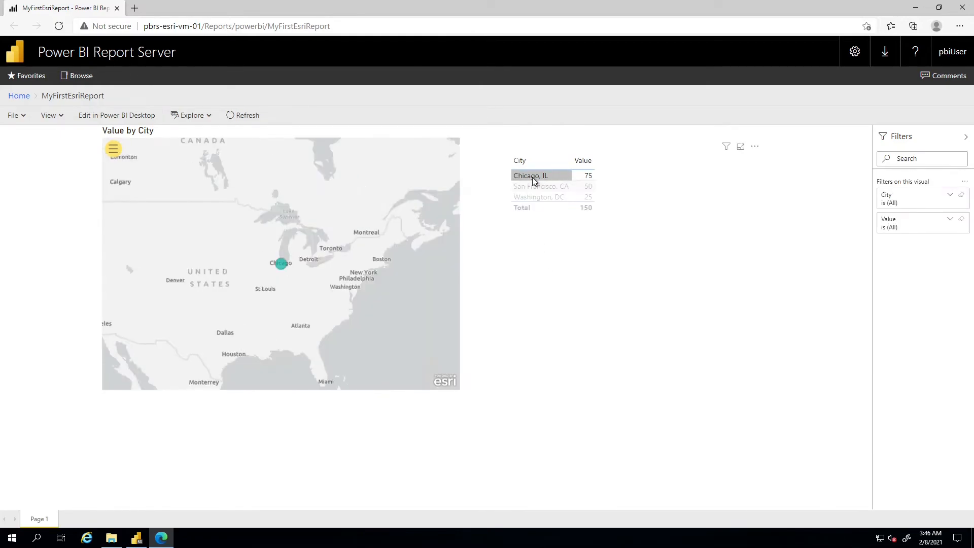